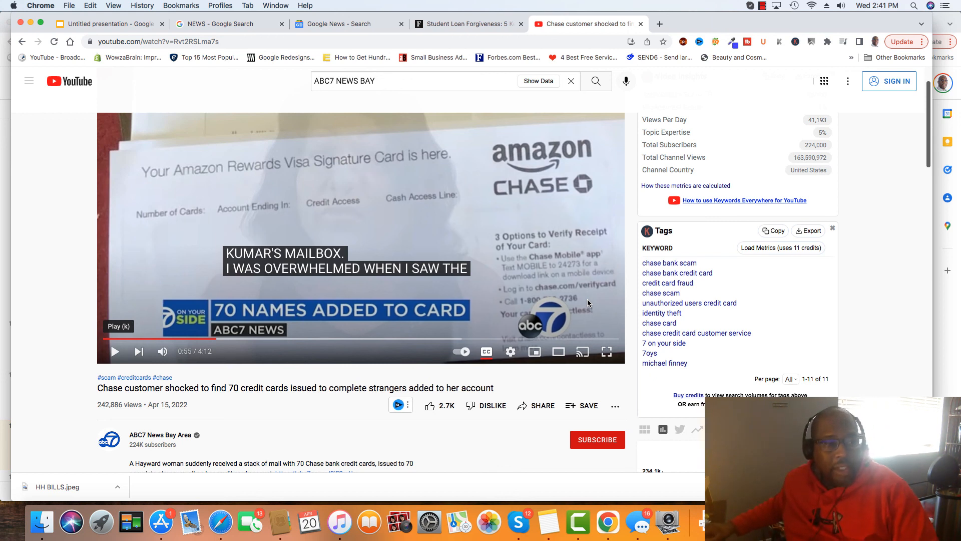
pyautogui.moveTo(124, 368)
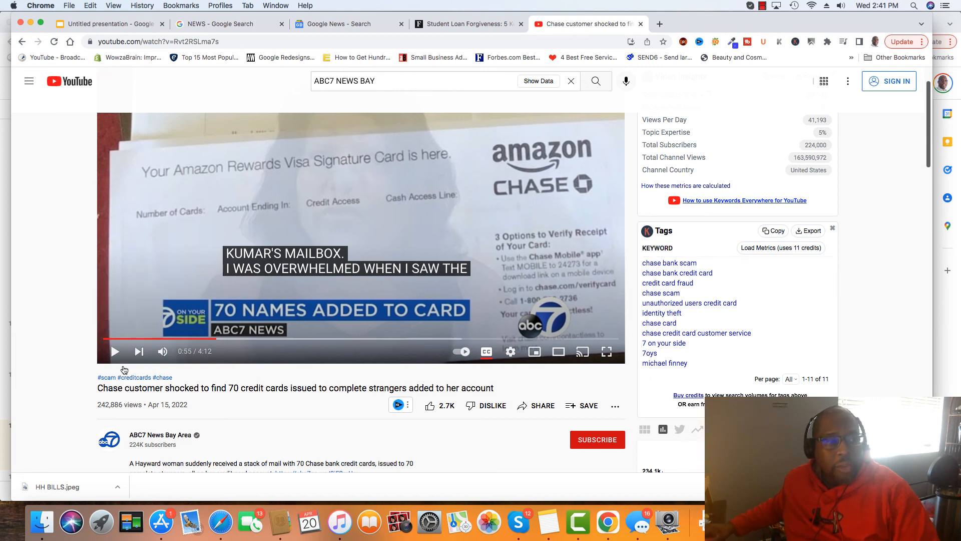
pyautogui.moveTo(115, 352)
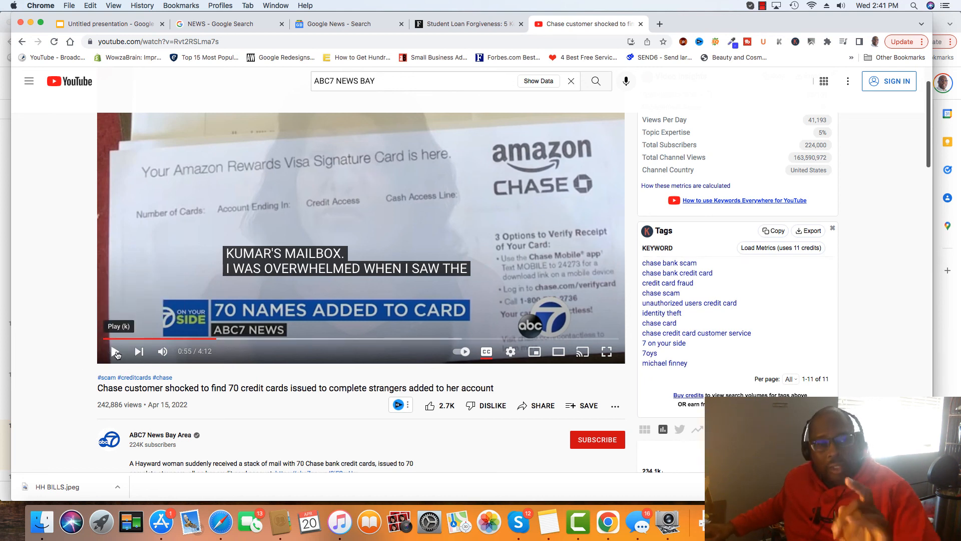